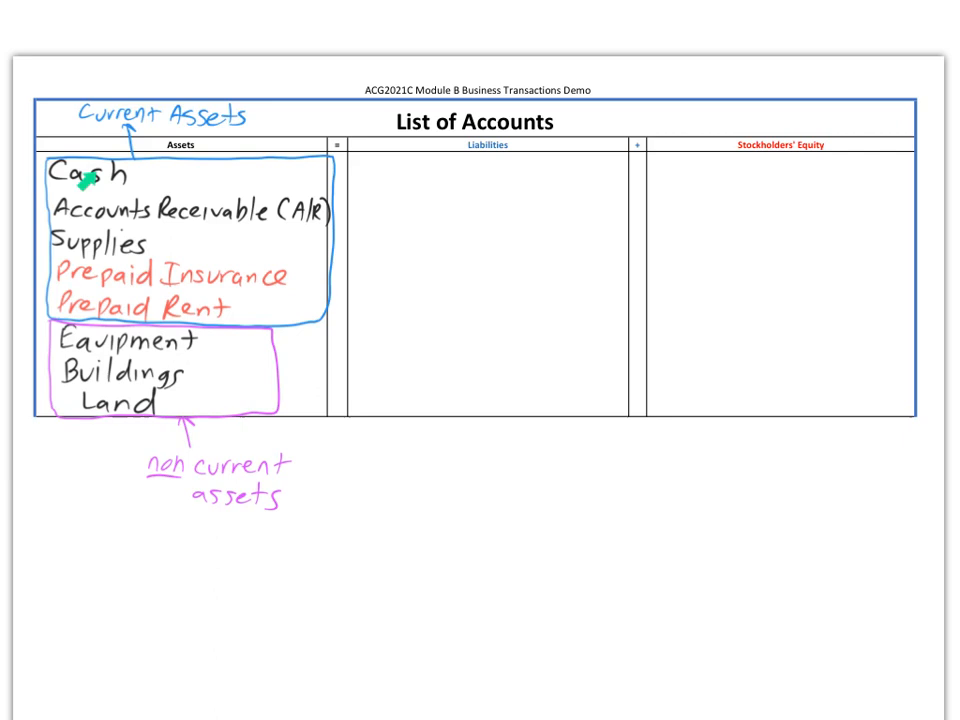
pyautogui.moveTo(113, 224)
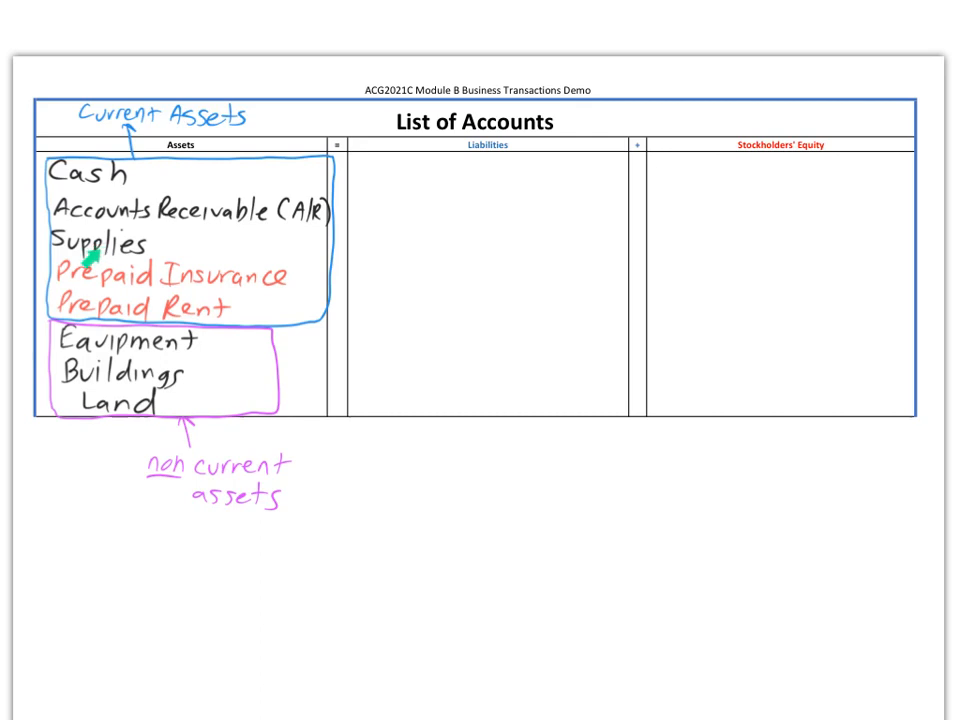
pyautogui.moveTo(90, 273)
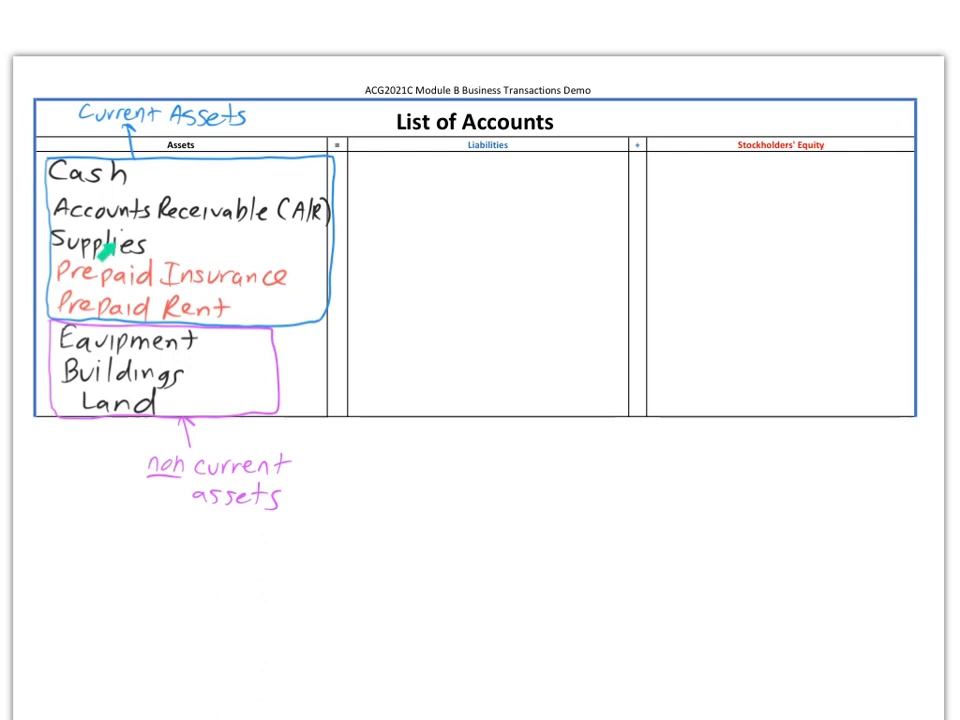
pyautogui.moveTo(125, 280)
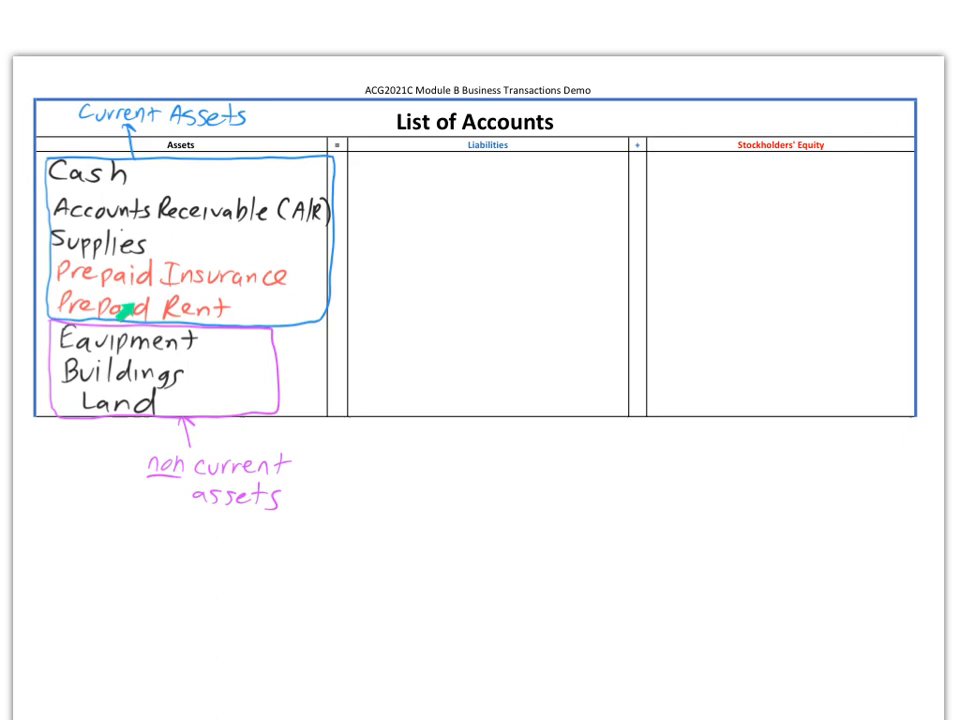
pyautogui.moveTo(205, 283)
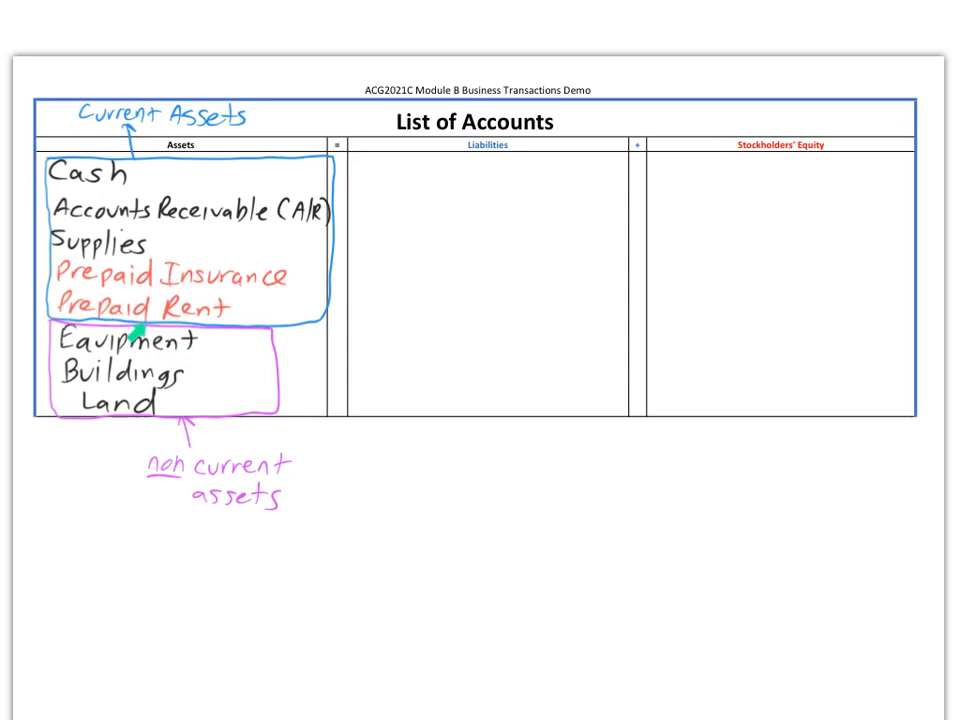
pyautogui.moveTo(125, 376)
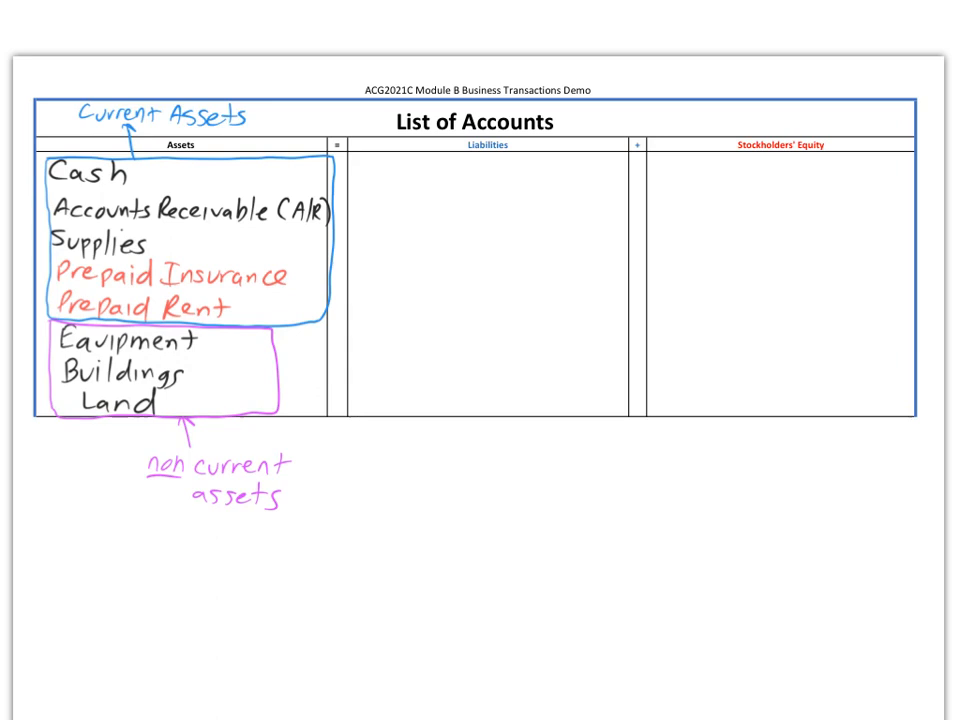
# Handwrite 'Current Assets = assets used up or "cashed" within 1 year' in blue below the table.
pyautogui.write('Cu')
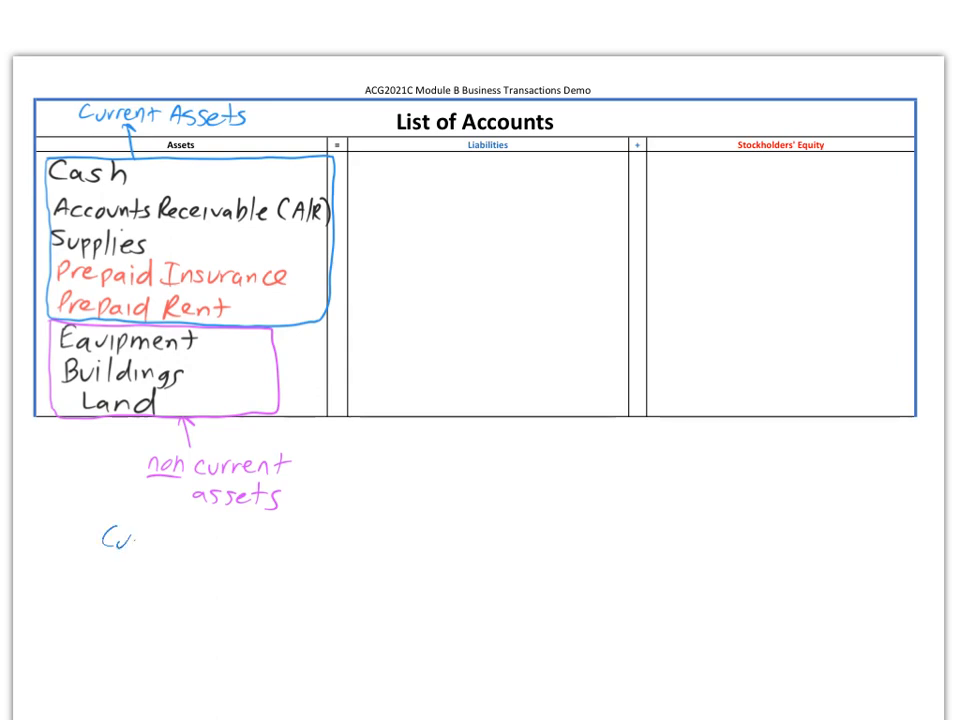
pyautogui.write('Current A')
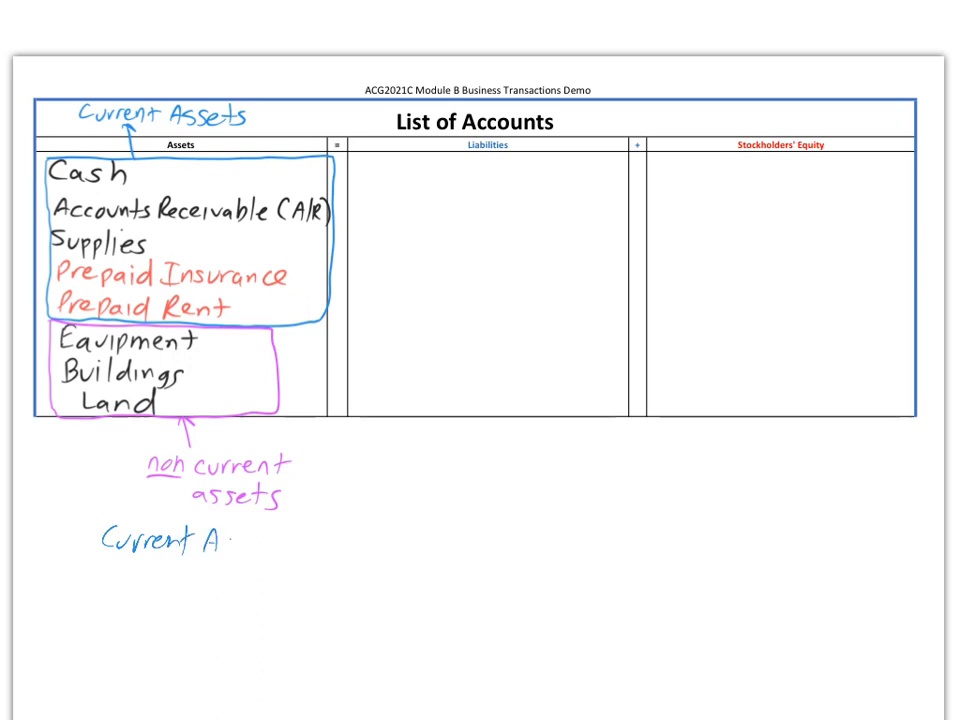
pyautogui.write('Assets')
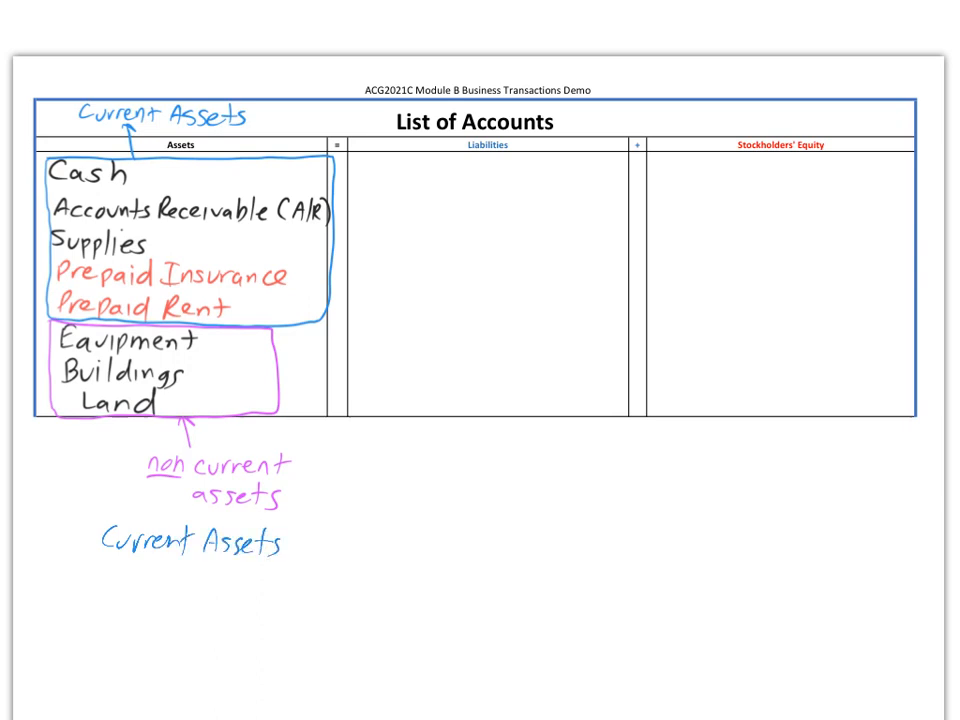
pyautogui.write('=')
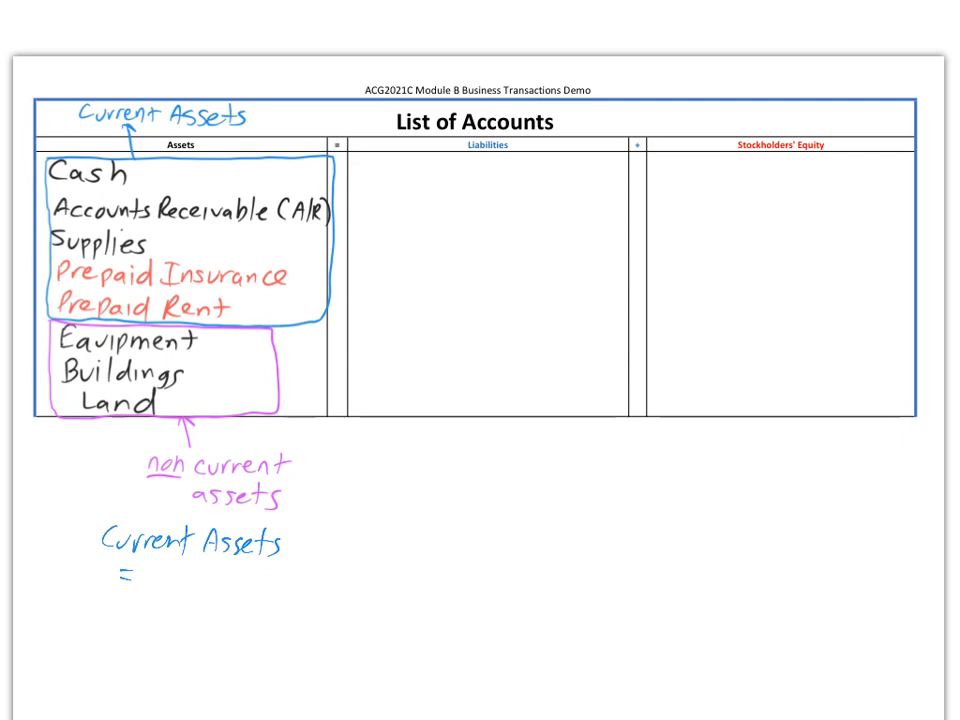
pyautogui.write('a-')
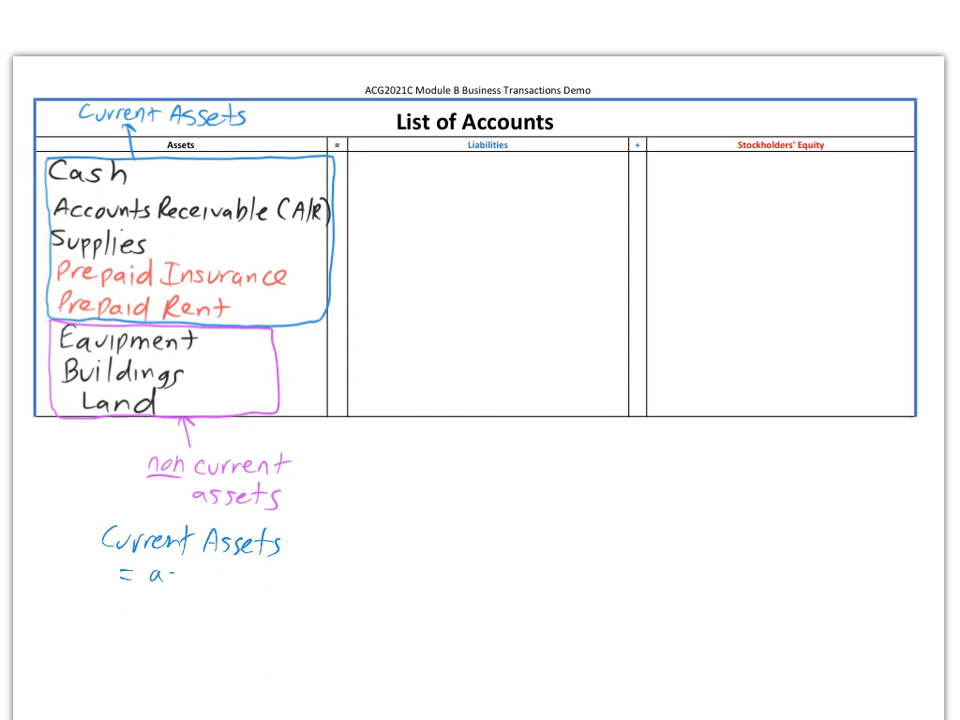
pyautogui.write('assets usedup')
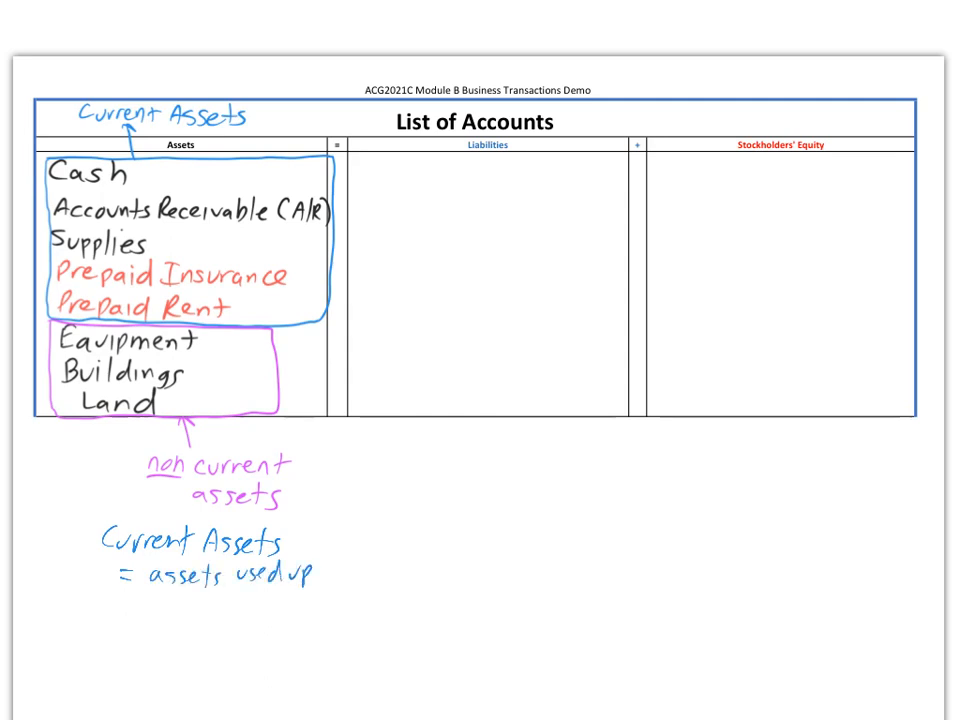
pyautogui.write('within')
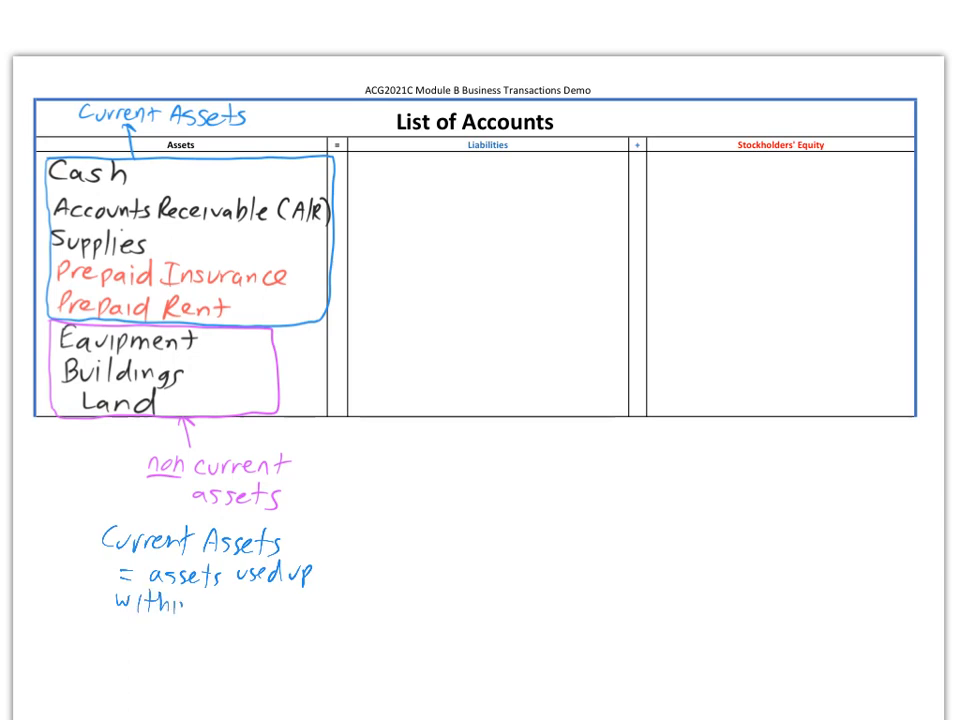
pyautogui.write('1 year')
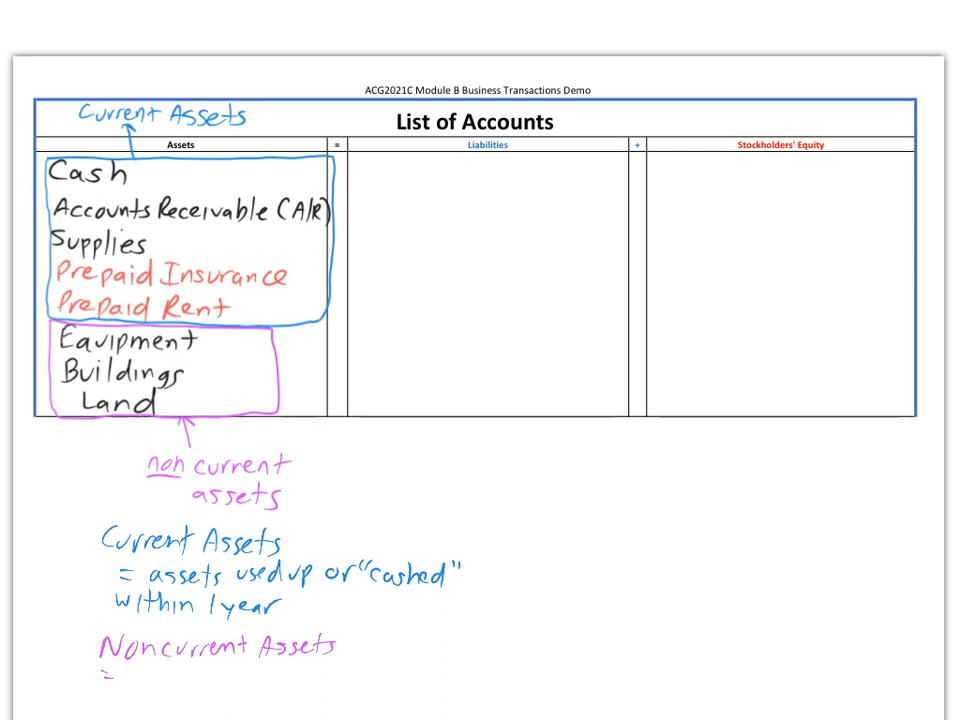
# Write 'assets used for more' in pink to start the Noncurrent Assets definition.
pyautogui.write('assets')
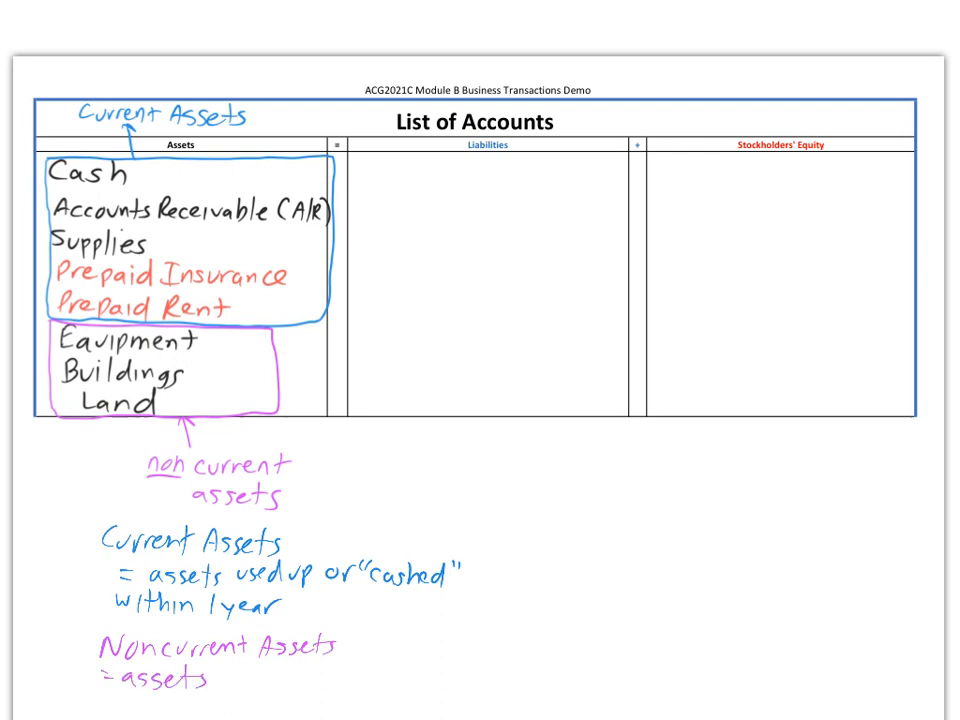
pyautogui.write('used for more than')
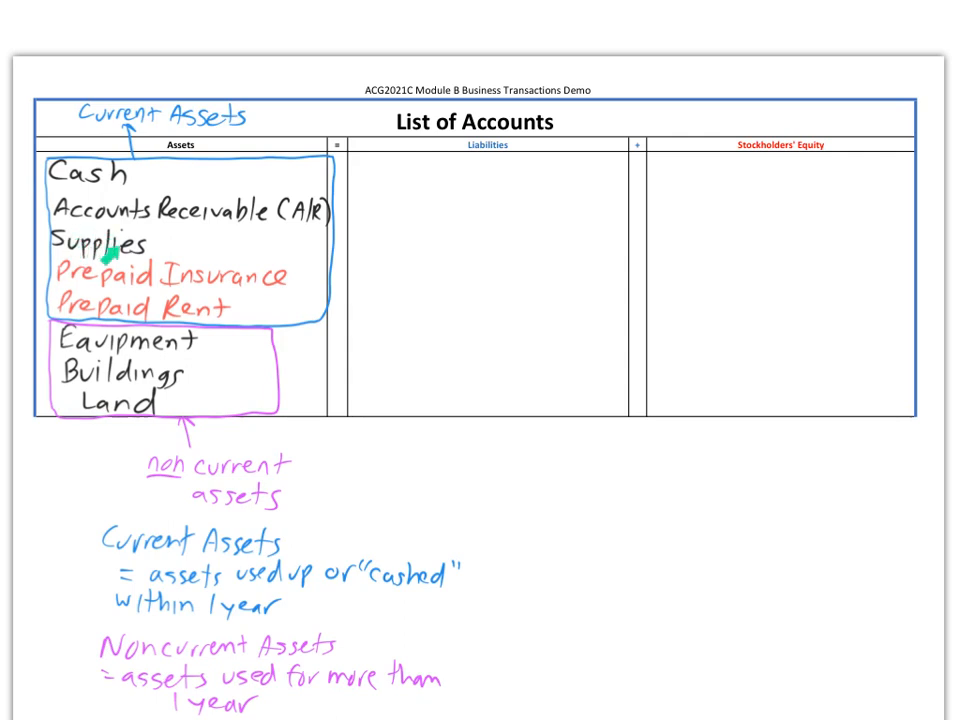
pyautogui.moveTo(160, 120)
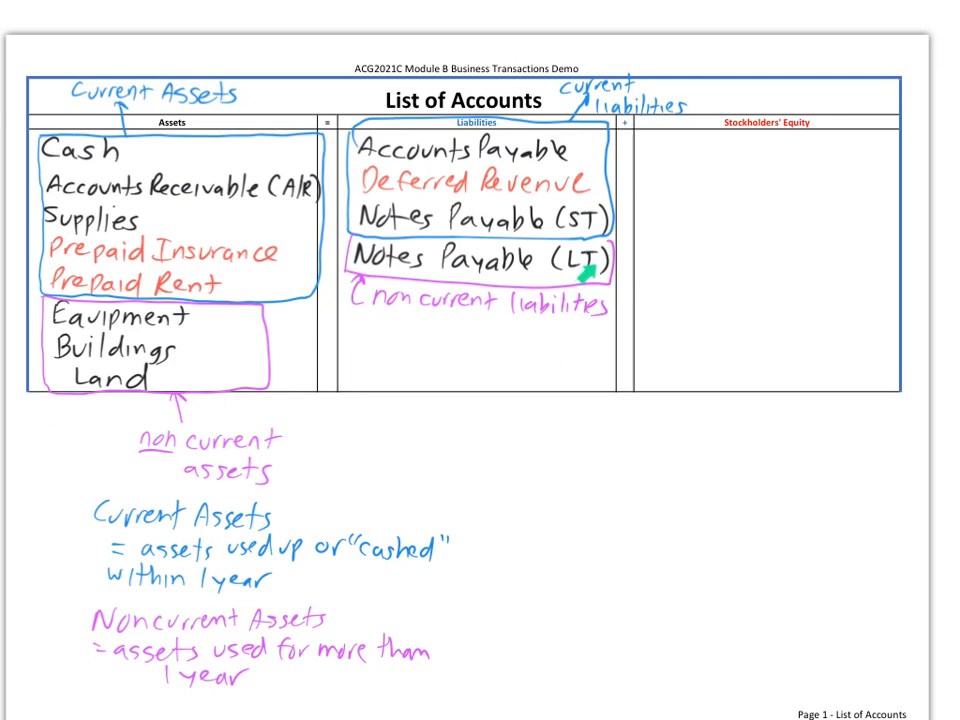
pyautogui.moveTo(445, 203)
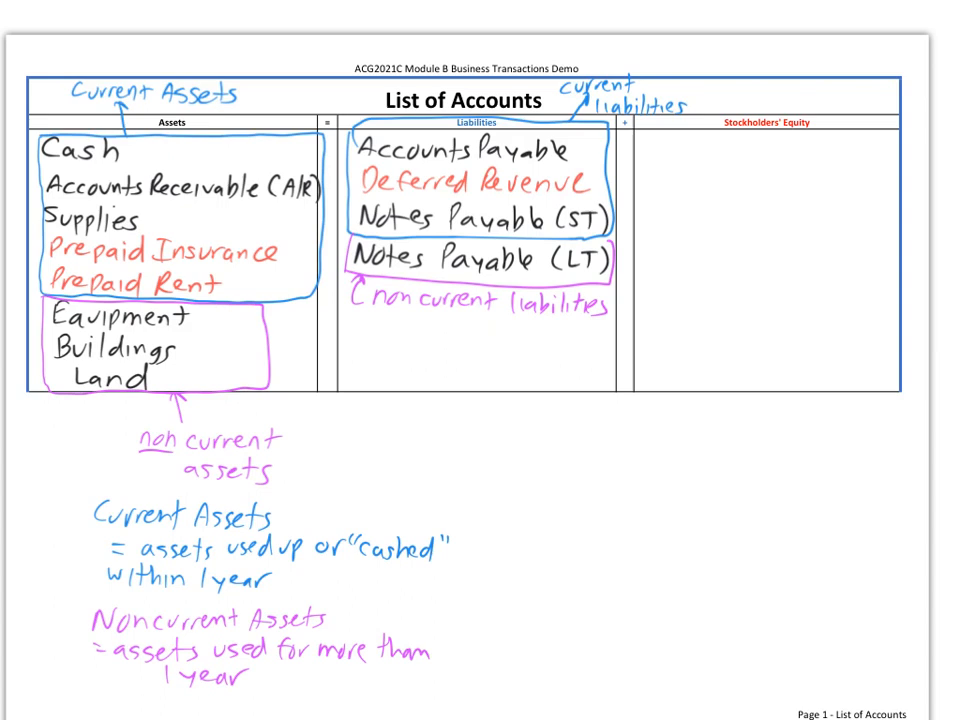
# Handwrite 'Current liabilities = money we will pay' under the Liabilities column.
pyautogui.write('Current liabilities')
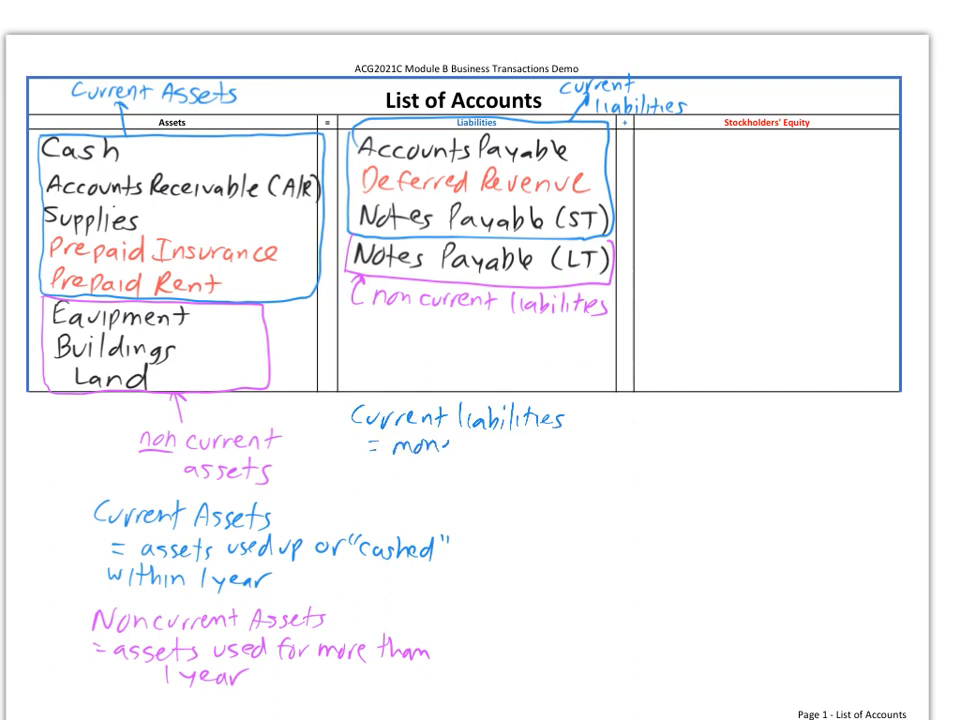
pyautogui.write('oney we will pay')
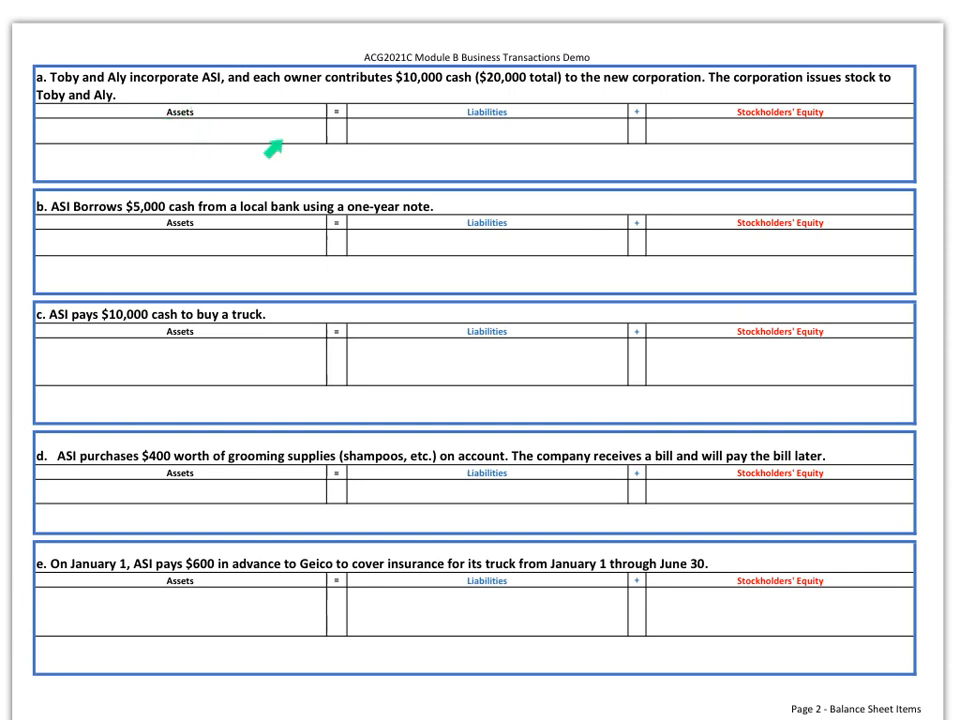
pyautogui.moveTo(826, 130)
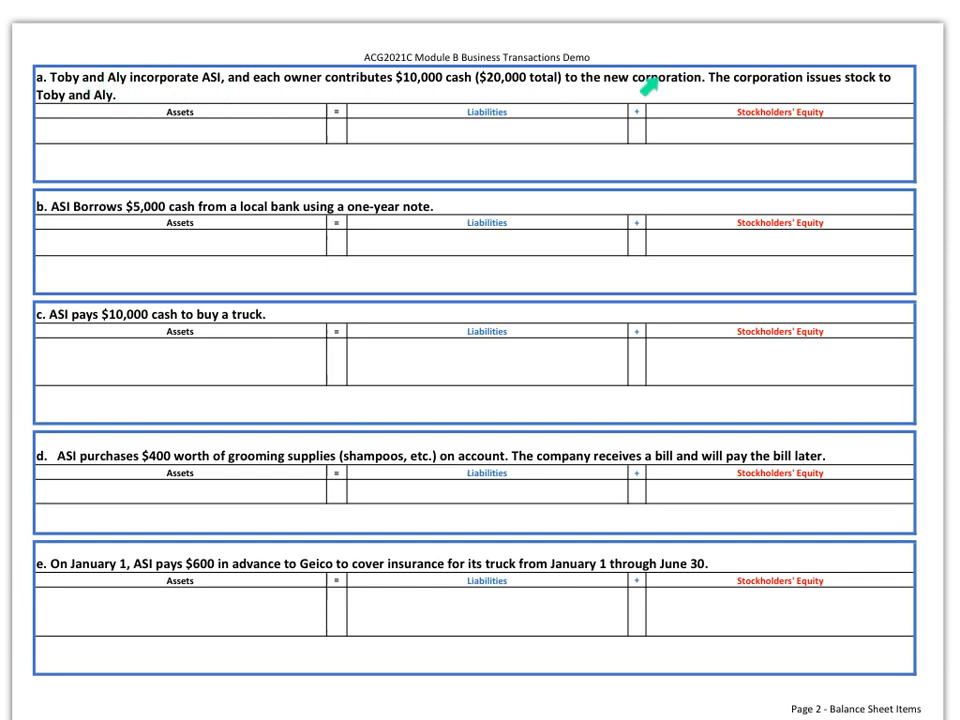
pyautogui.moveTo(209, 96)
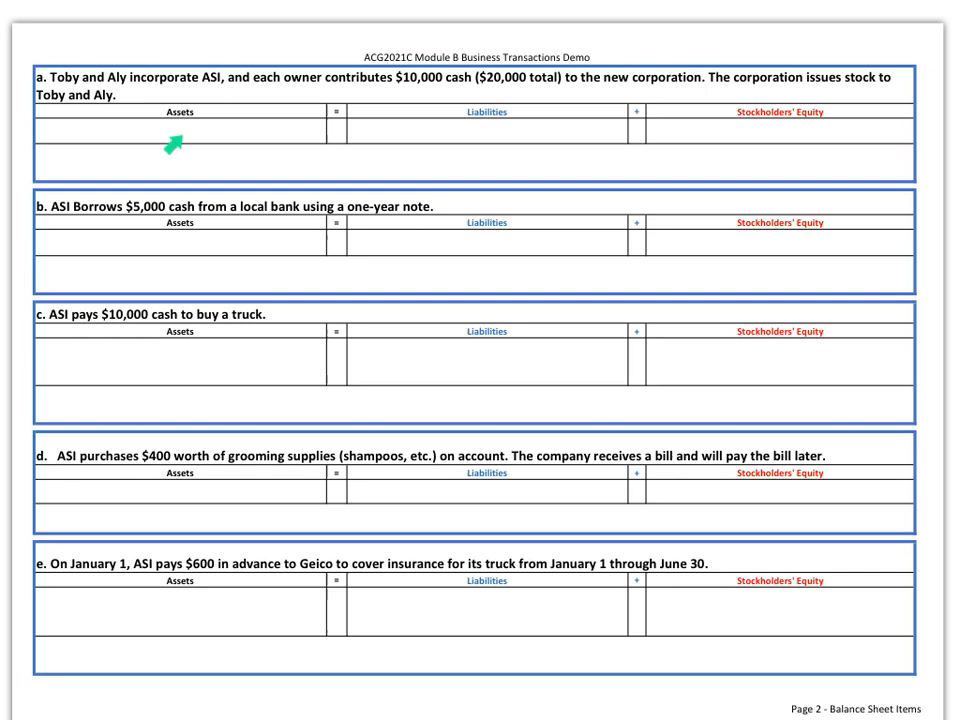
pyautogui.moveTo(178, 146)
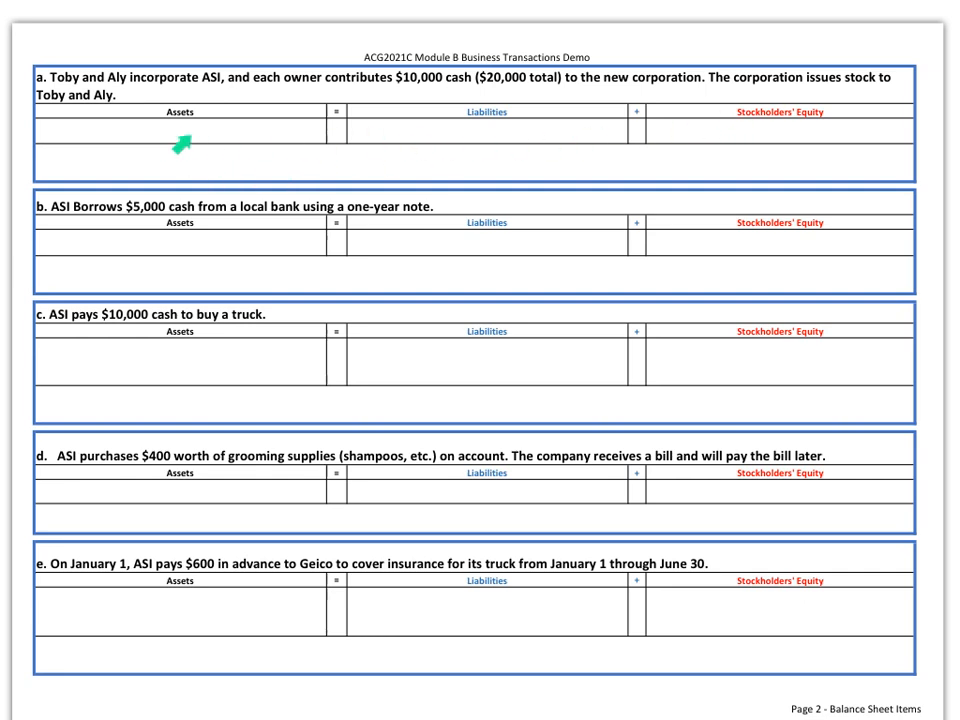
pyautogui.moveTo(421, 161)
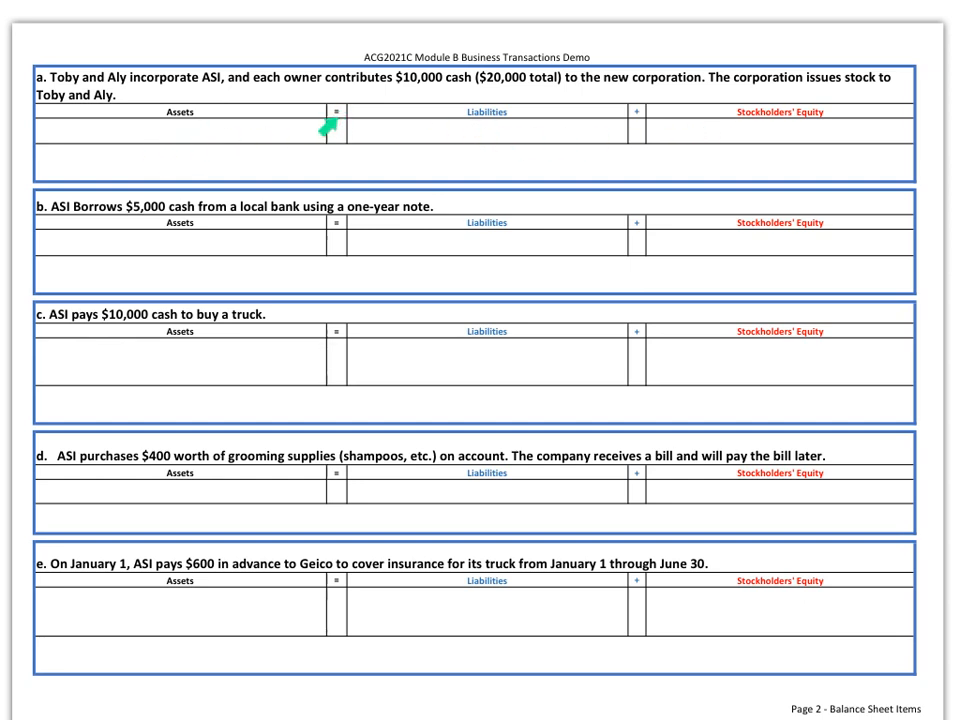
pyautogui.moveTo(335, 128)
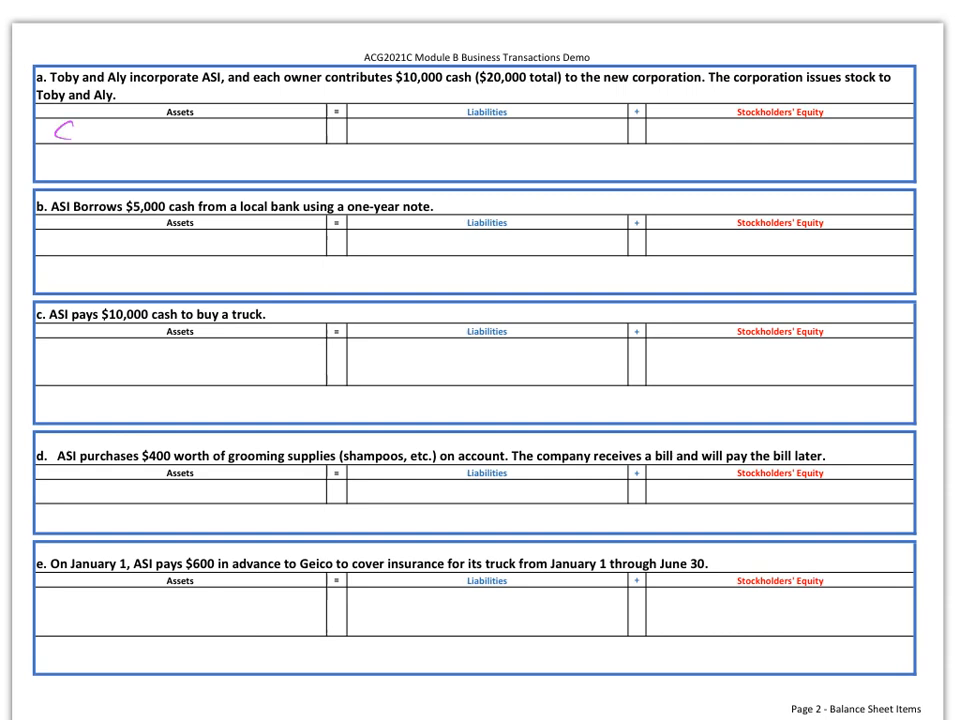
# Write 'Cash + 20000' in transaction a's Assets and underline the owners' cash contribution.
pyautogui.write('Cash')
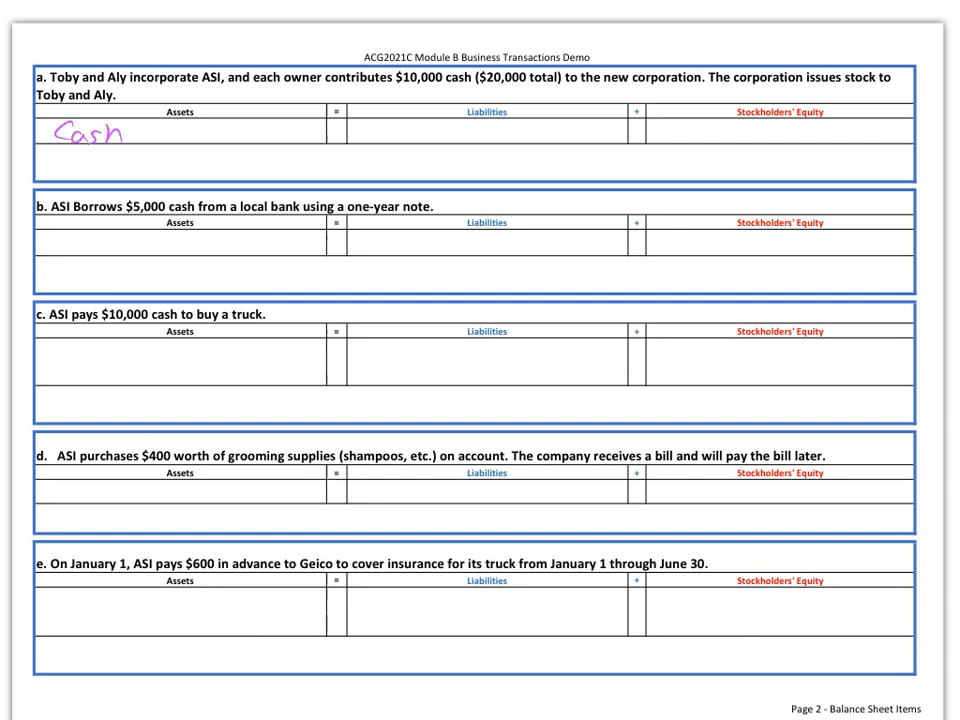
pyautogui.write('+ 20000c')
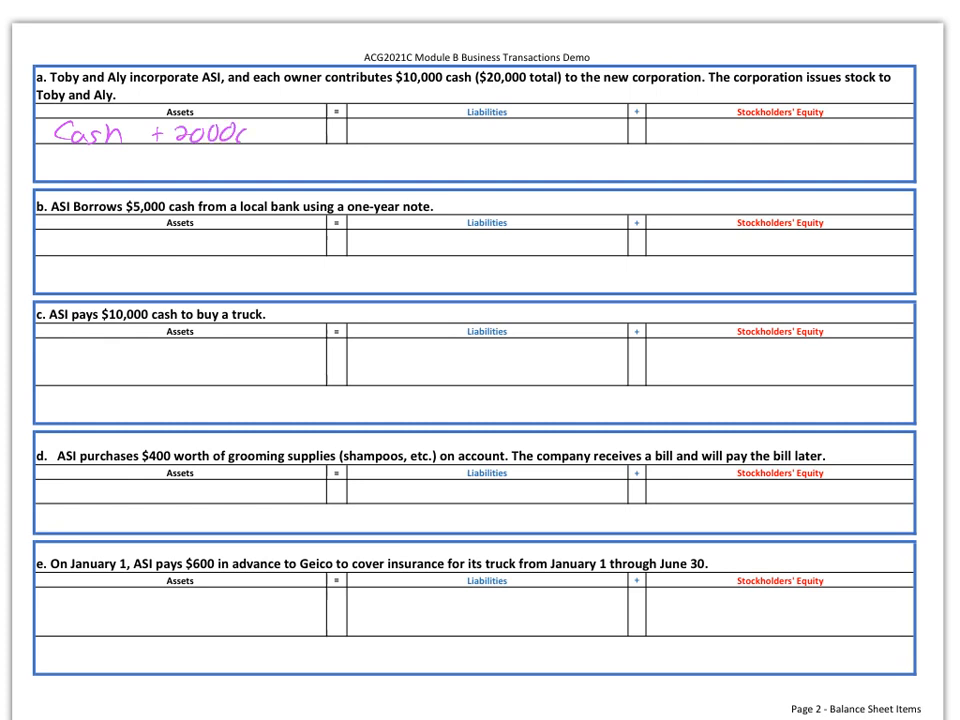
pyautogui.write('20000')
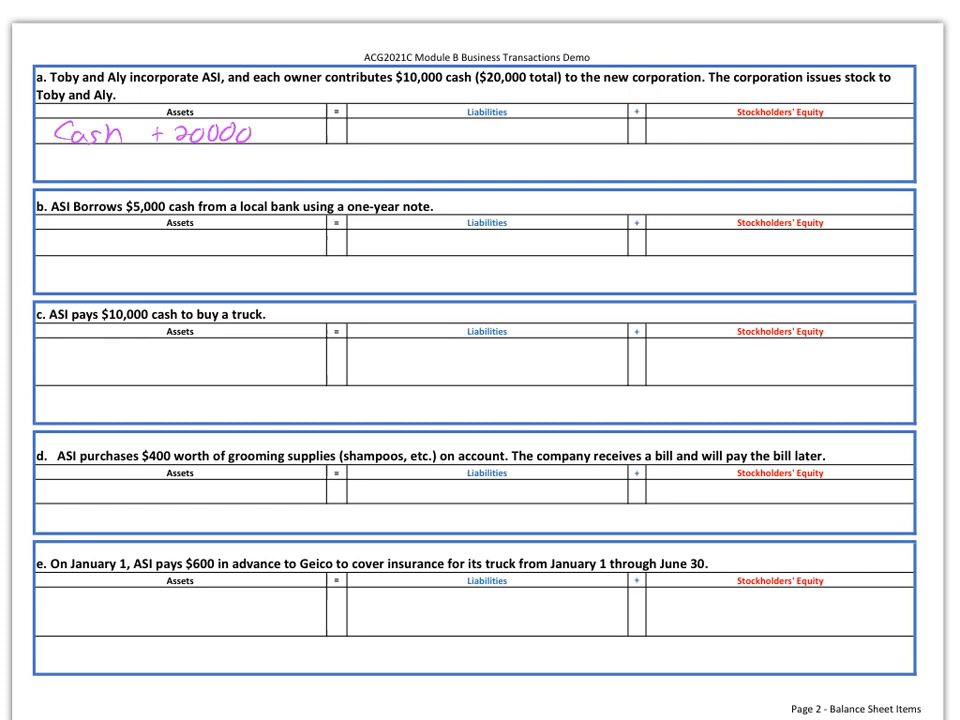
pyautogui.moveTo(245, 92); pyautogui.dragTo(375, 92)
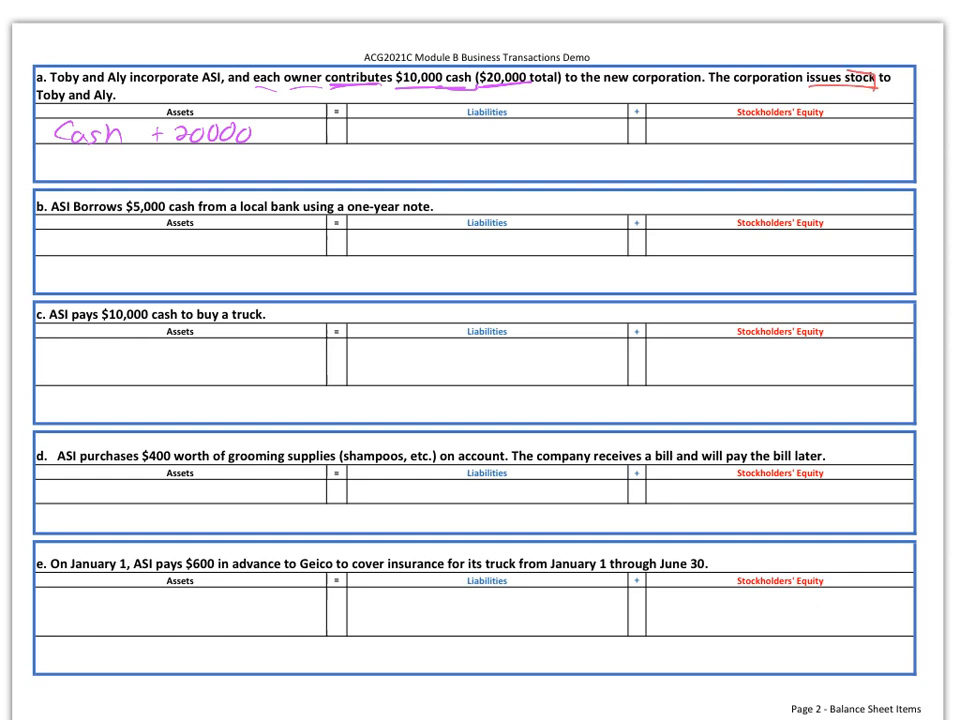
# Write 'Common Stock + 20000' in a's Equity and 'Cash + $5000' in b's Assets.
pyautogui.write('Common Stock')
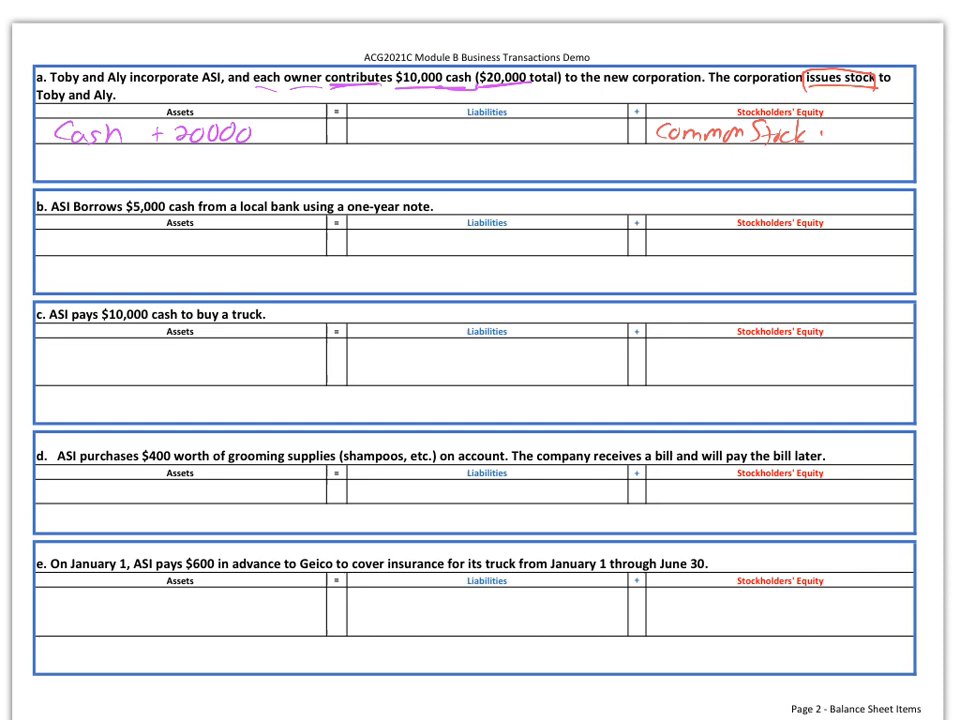
pyautogui.write('+ 20000')
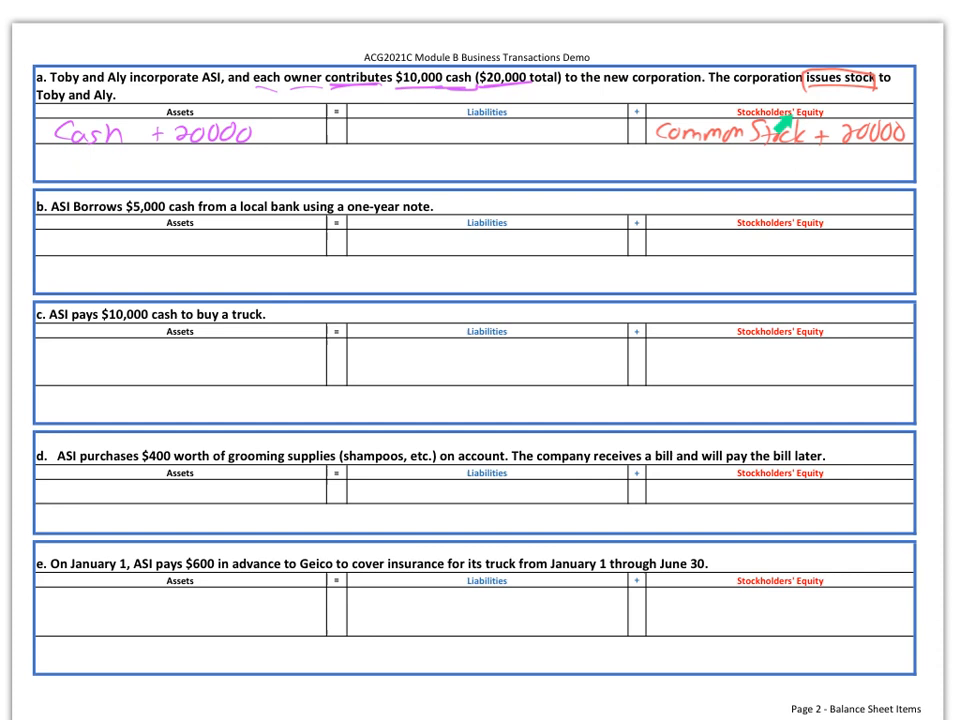
pyautogui.moveTo(738, 148)
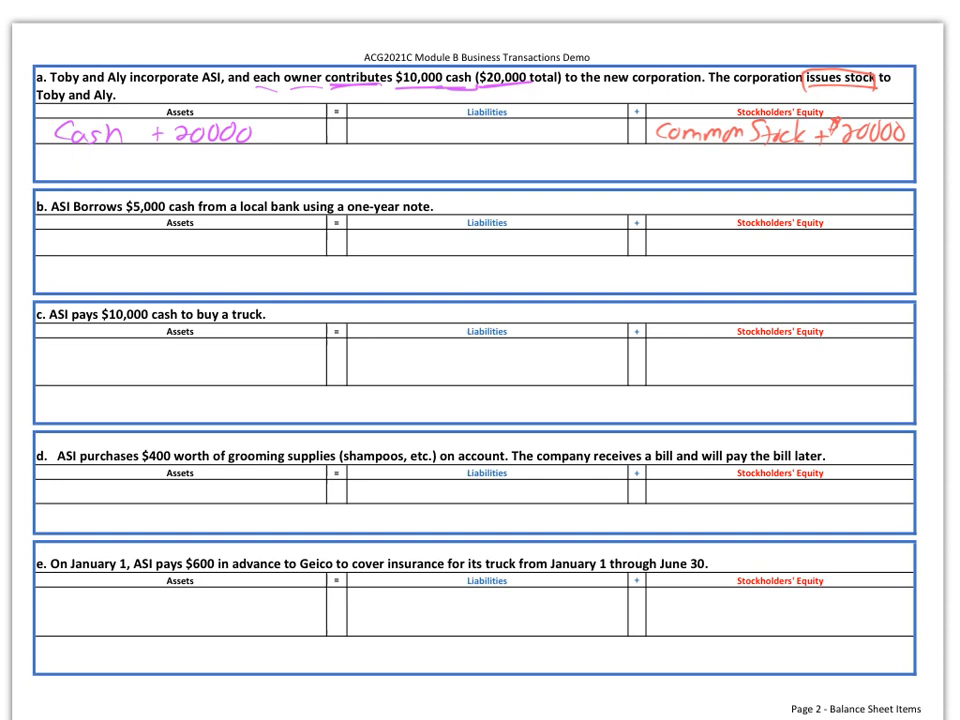
pyautogui.write('Cash')
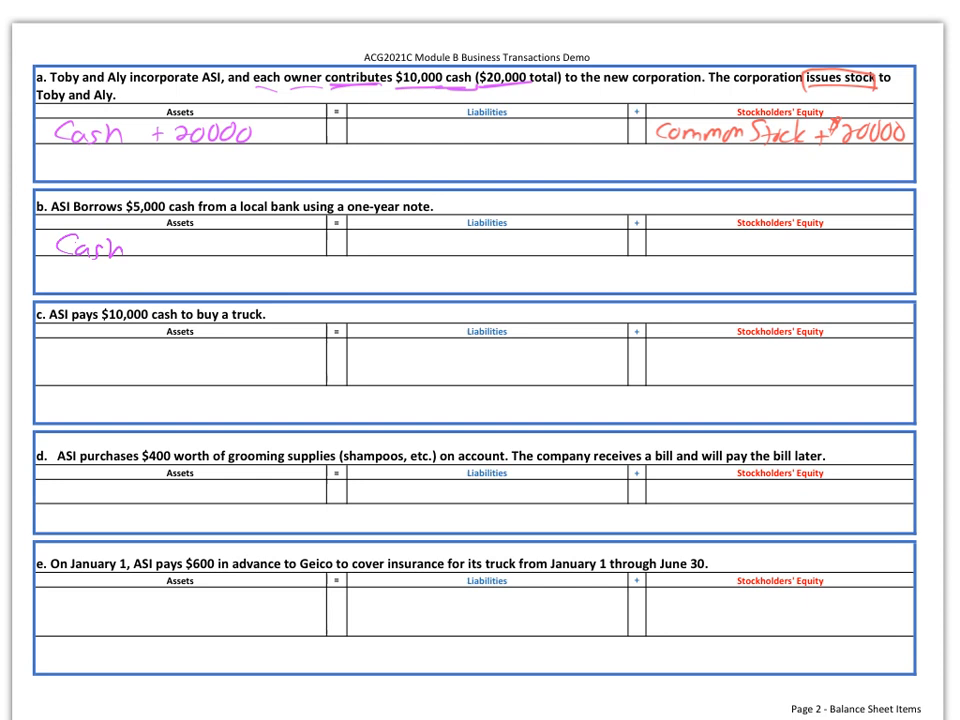
pyautogui.write('+ $5,000')
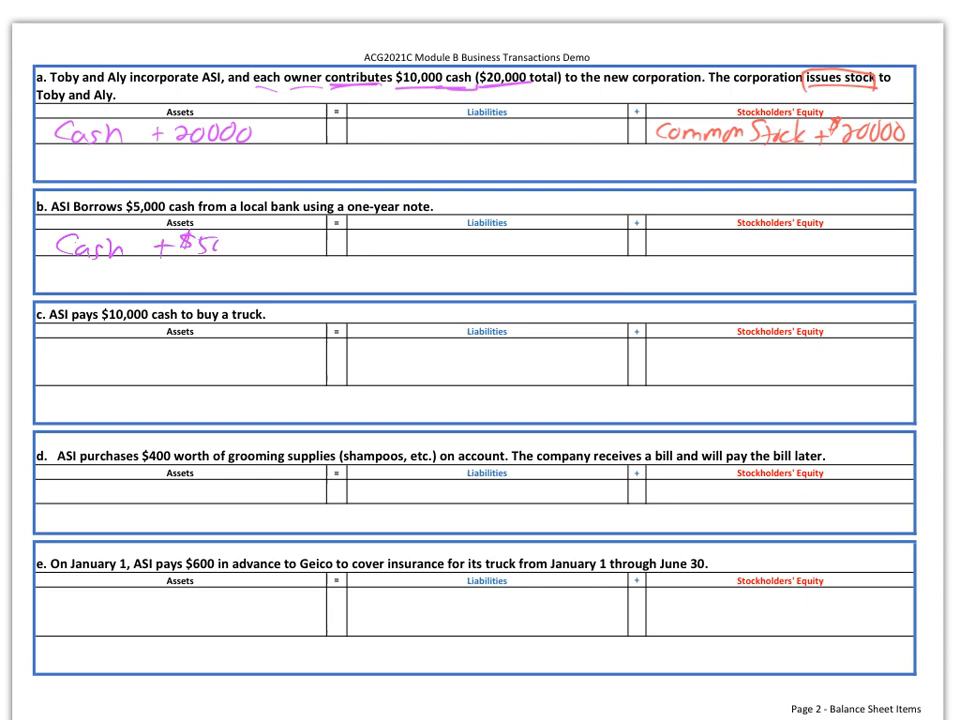
pyautogui.write('5000')
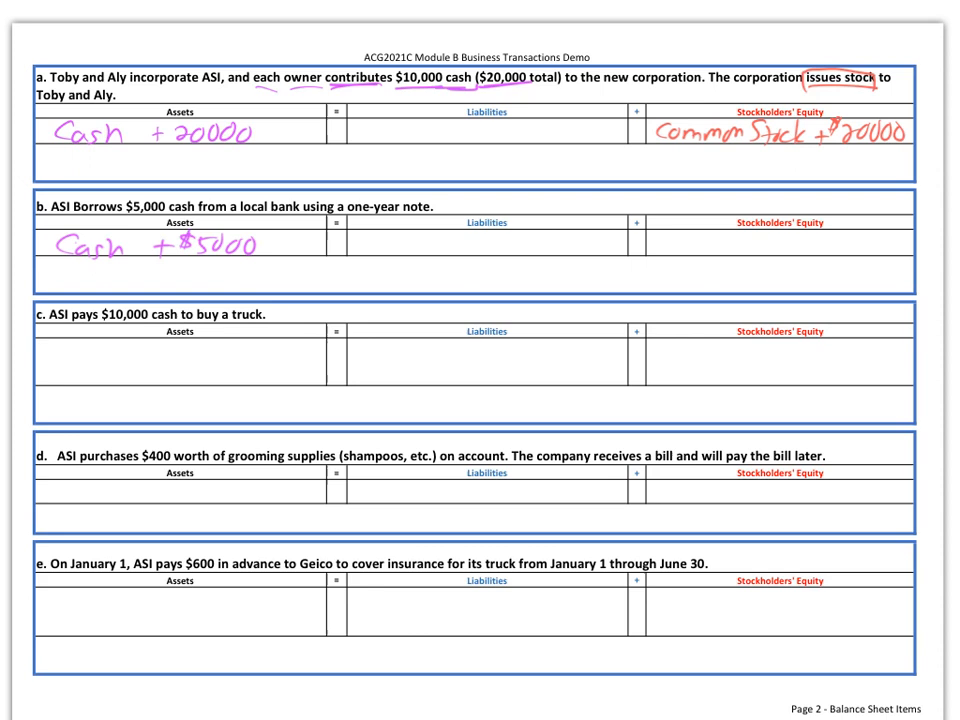
pyautogui.moveTo(480, 239)
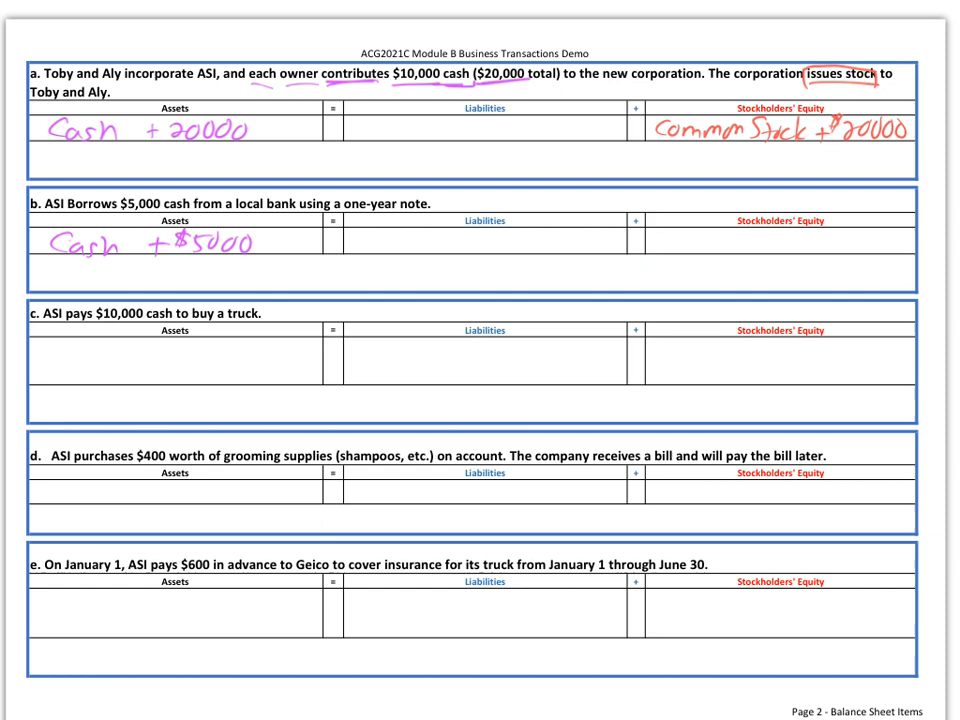
# Write 'Notes Payable (ST) $5000' under b's Liabilities and circle 'a one-year note'.
pyautogui.write('Notes Paya')
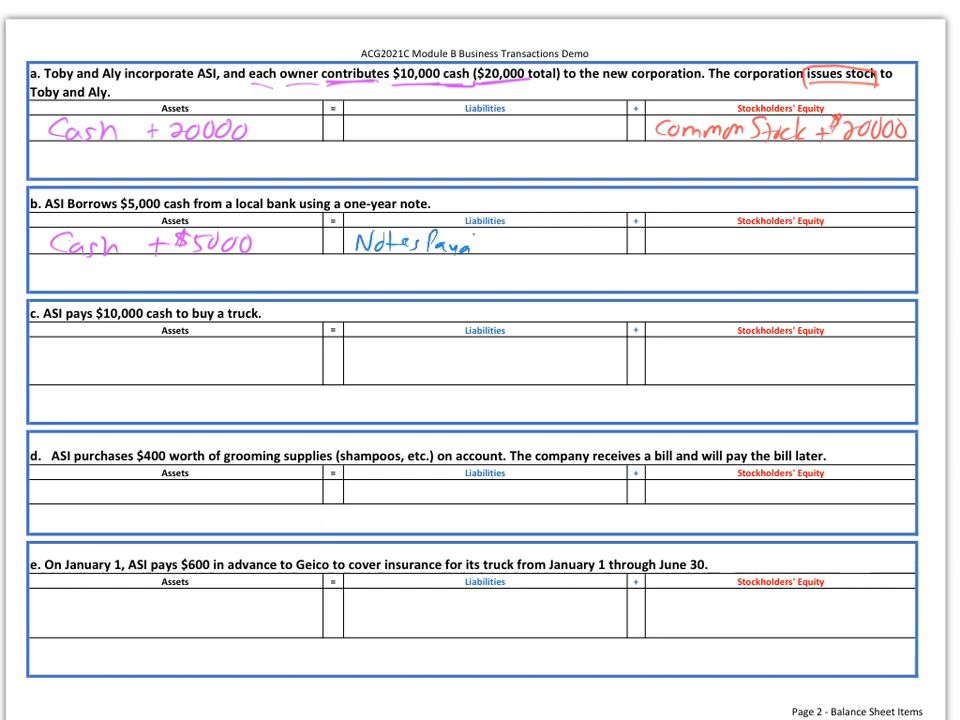
pyautogui.write('ble')
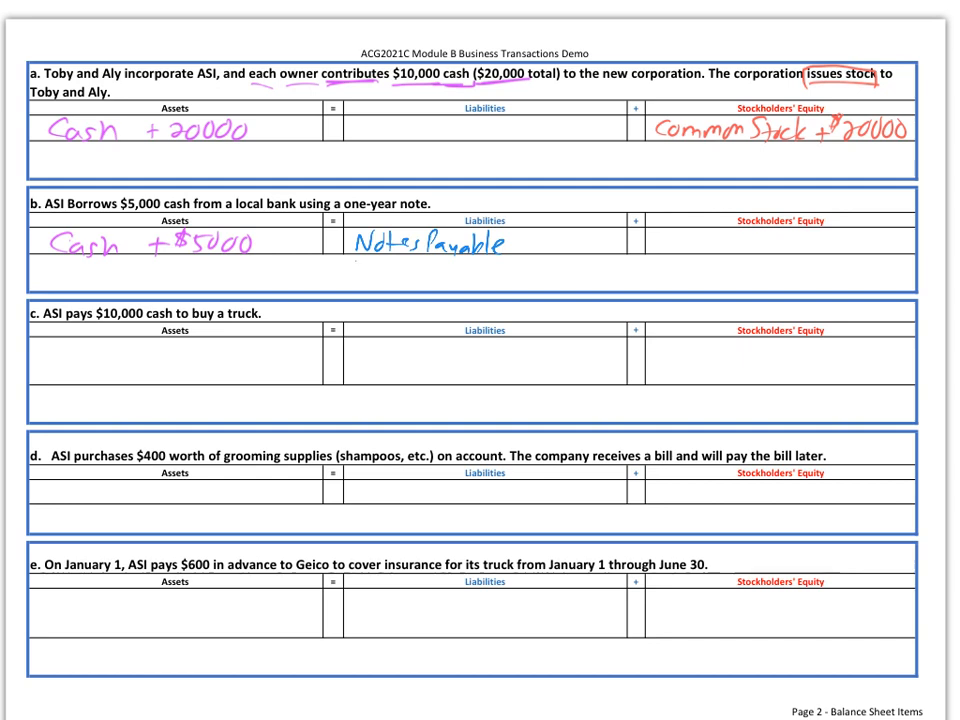
pyautogui.moveTo(350, 258); pyautogui.dragTo(430, 258)
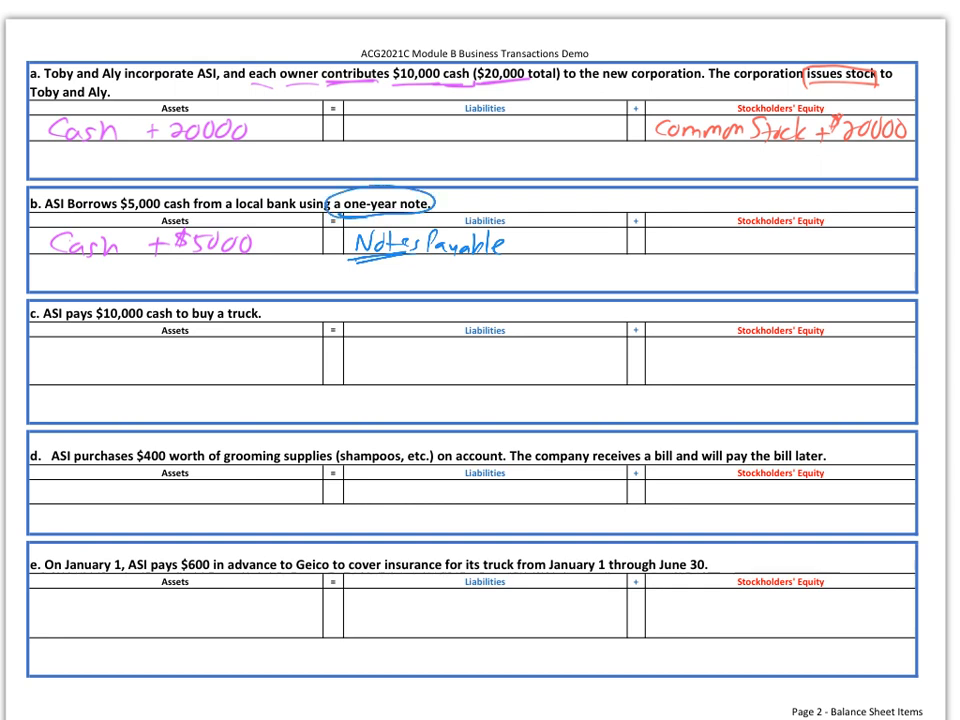
pyautogui.write('(ST)')
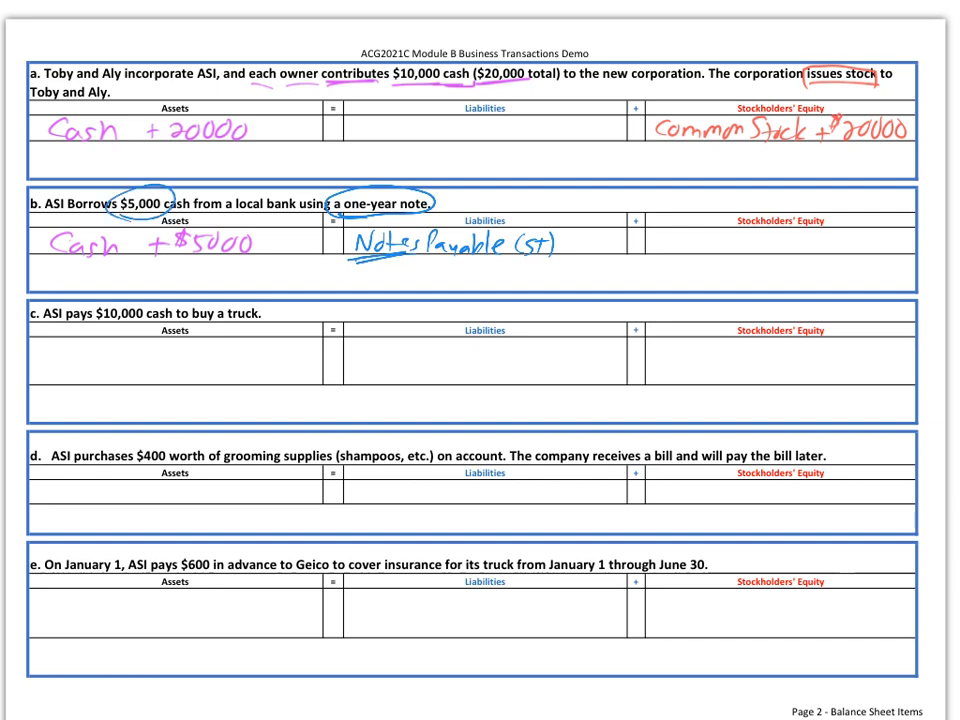
pyautogui.write('+500')
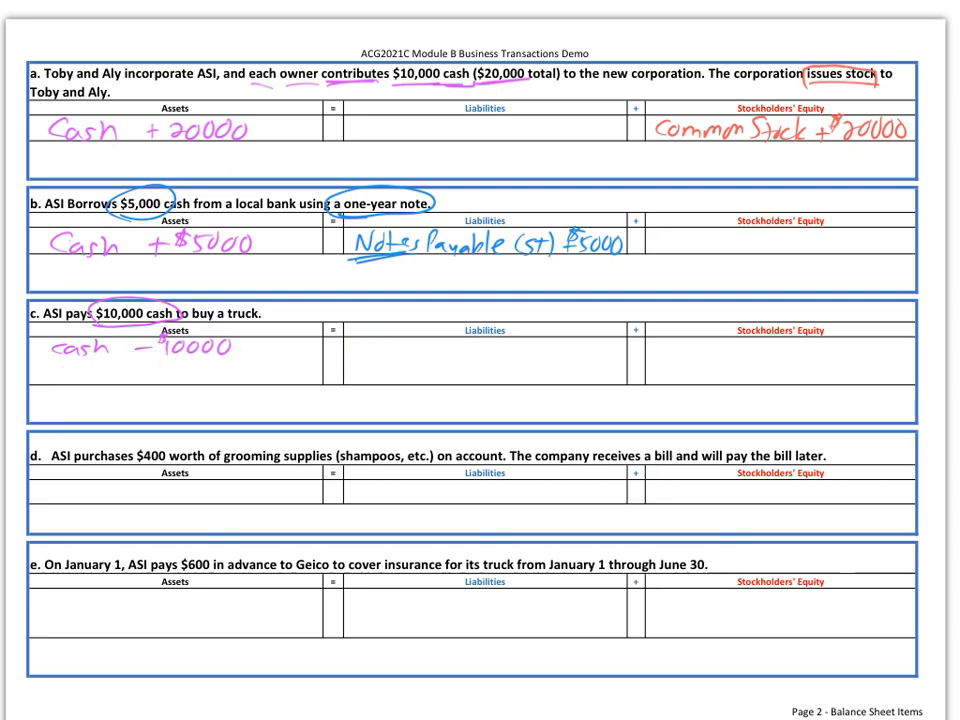
# Add 'Equipment + 10000' under transaction c's Assets.
pyautogui.click(55, 370)
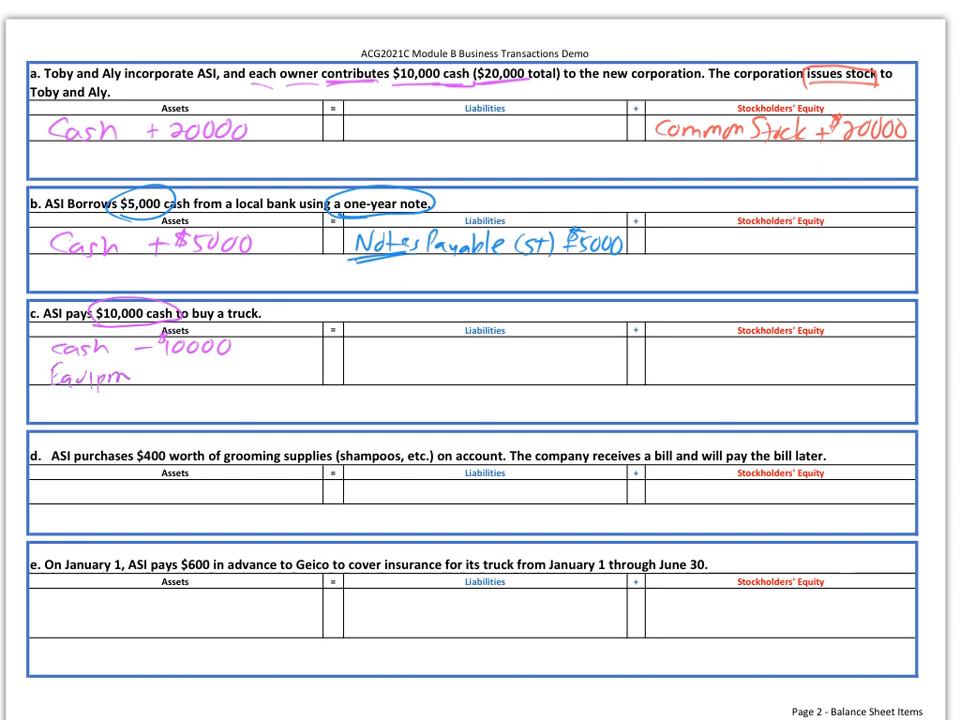
pyautogui.write('Equipment +')
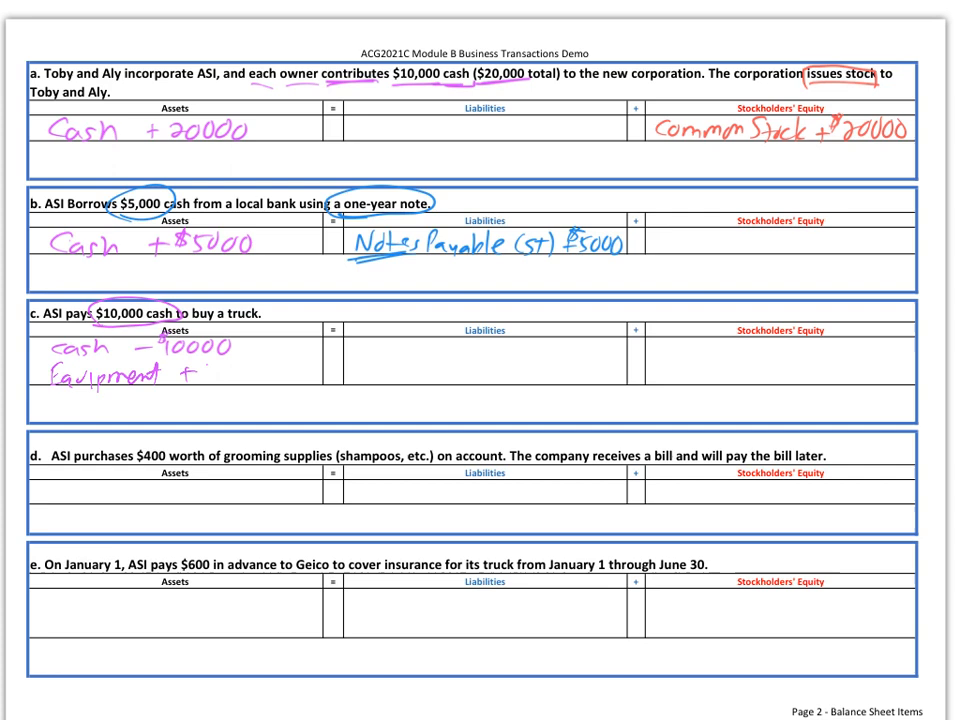
pyautogui.write('10000')
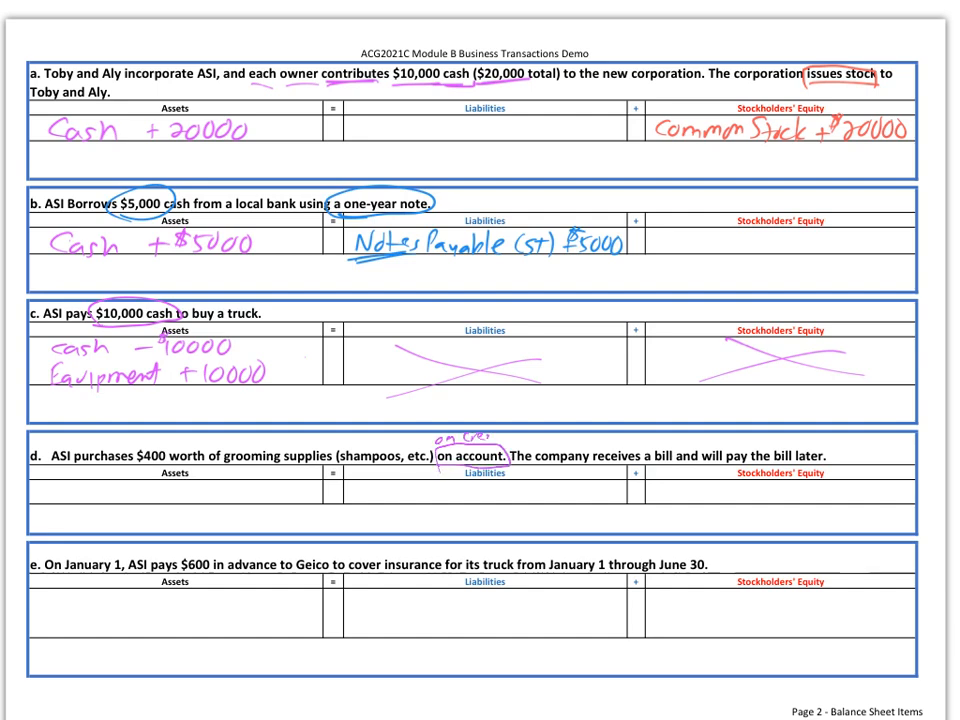
# Circle transaction d's bill phrases and begin writing 'Accounts Payable' in Liabilities.
pyautogui.moveTo(600, 455); pyautogui.dragTo(680, 455)
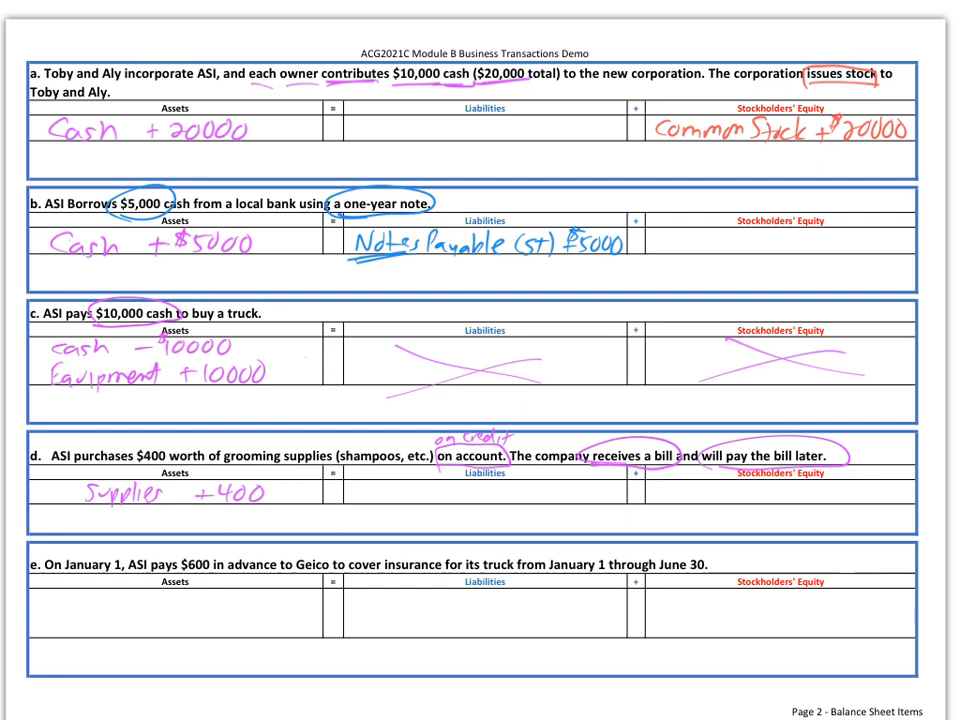
pyautogui.write('Accounts P-')
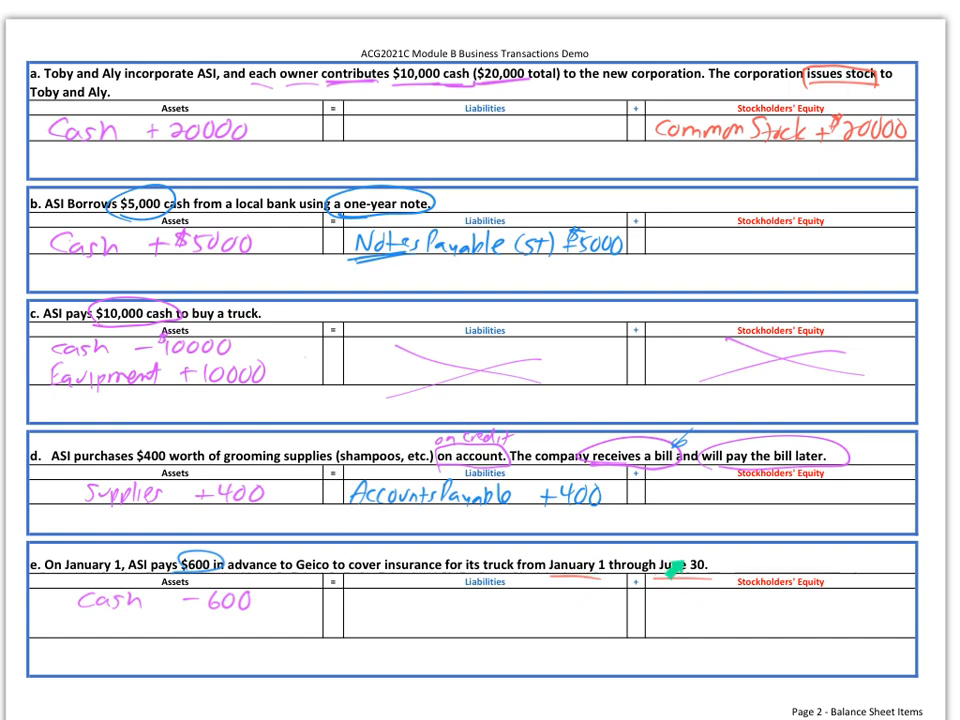
# Write 'Prepaid Insurance +600' beneath Cash -600 in transaction e's Assets.
pyautogui.write('Prepaid Insurance +600')
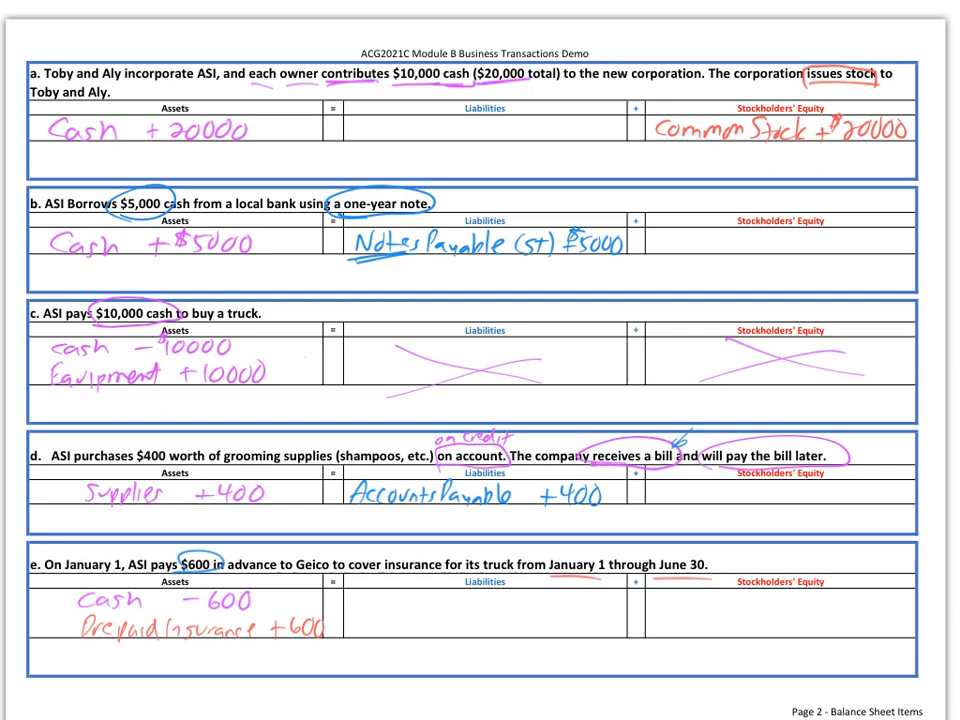